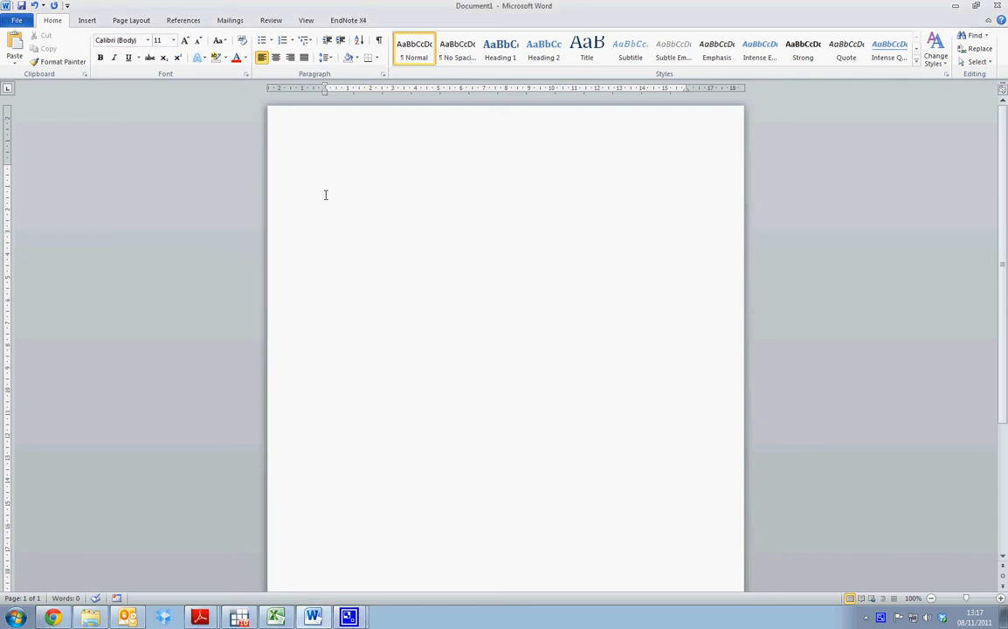
pyautogui.moveTo(442, 213)
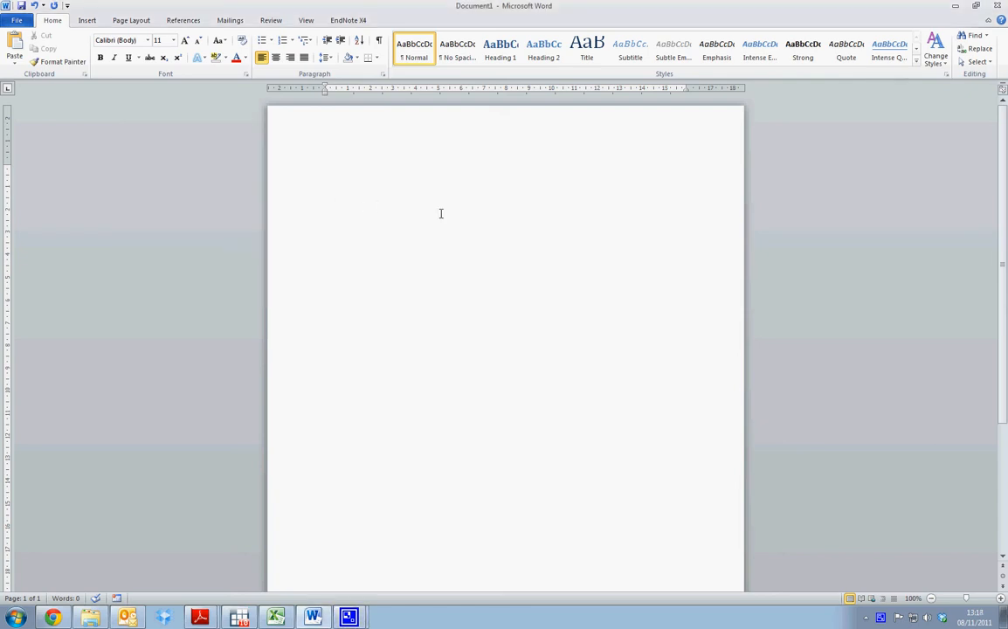
# Insert a Microsoft Equation 3.0 object via Insert > Object on the blank page
pyautogui.click(325, 168)
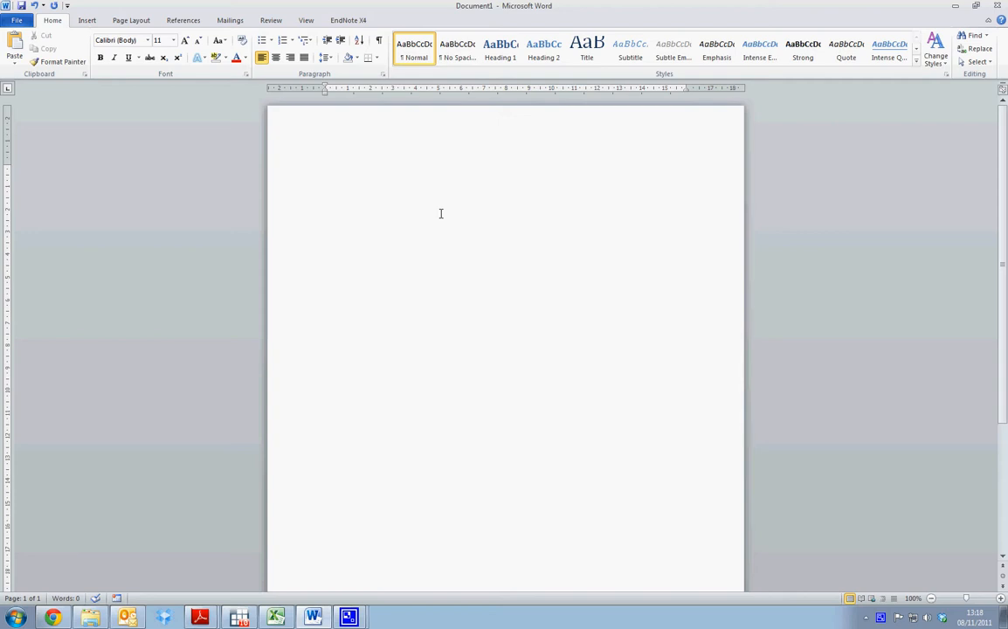
pyautogui.moveTo(349, 181)
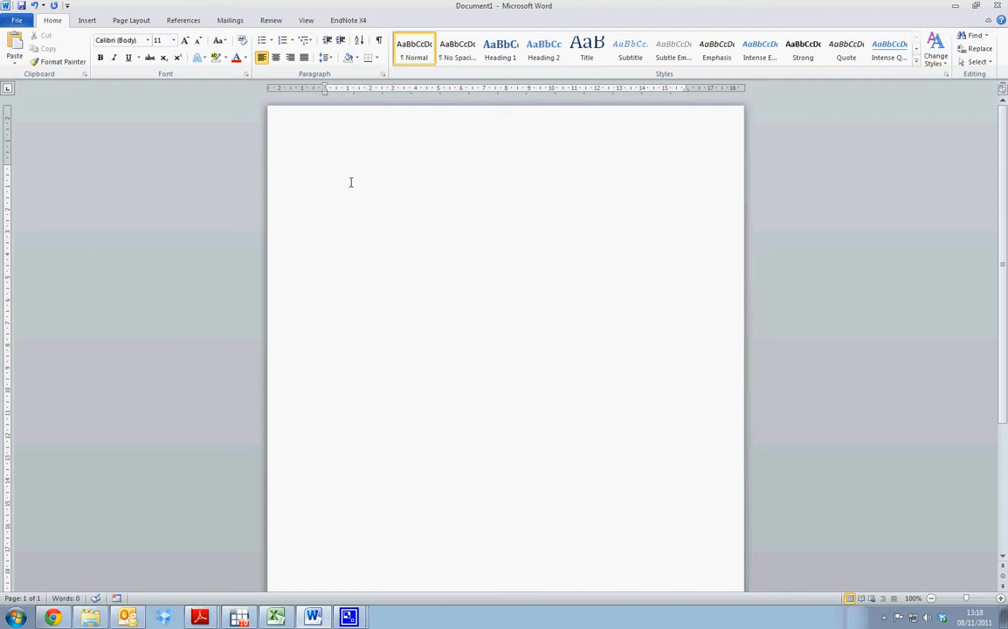
pyautogui.moveTo(337, 167)
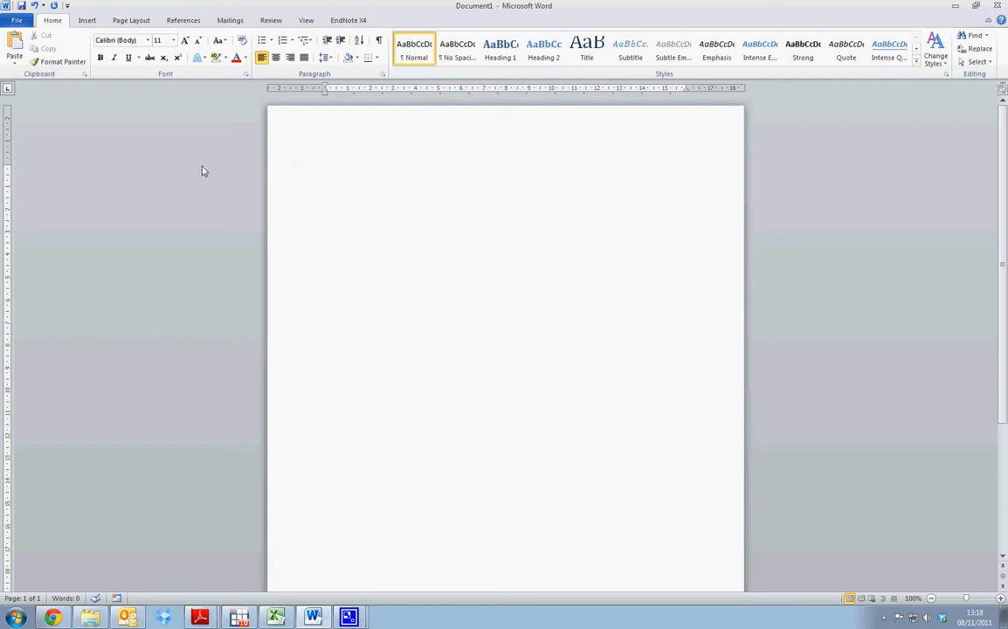
pyautogui.click(87, 21)
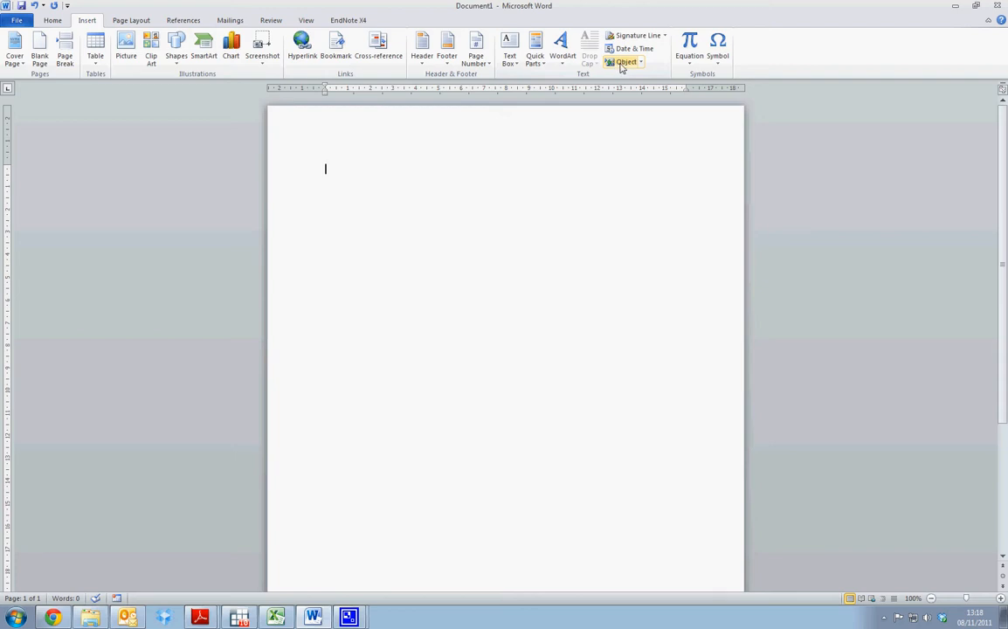
pyautogui.click(626, 61)
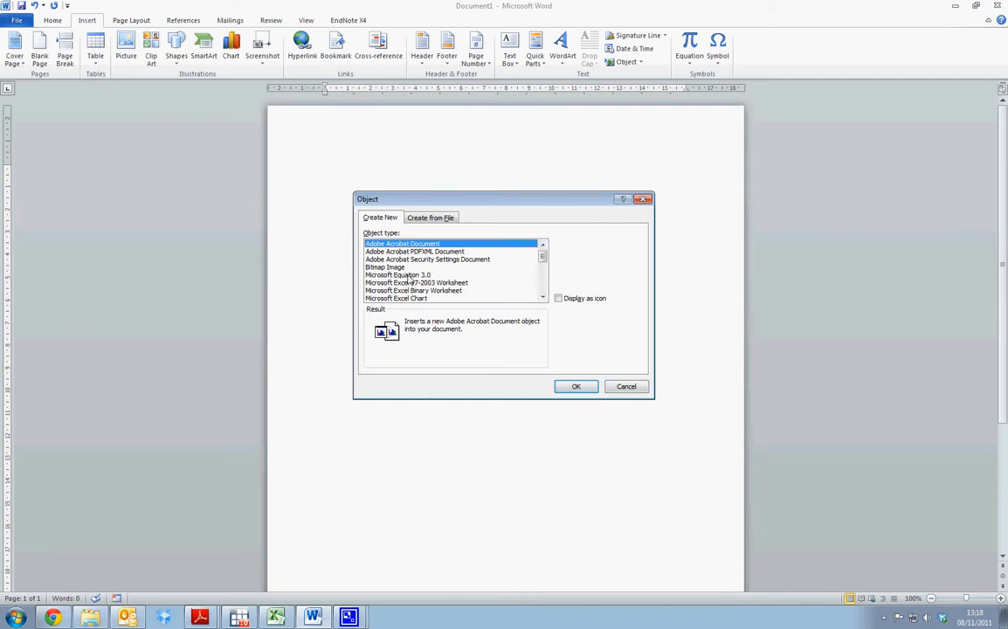
pyautogui.click(399, 275)
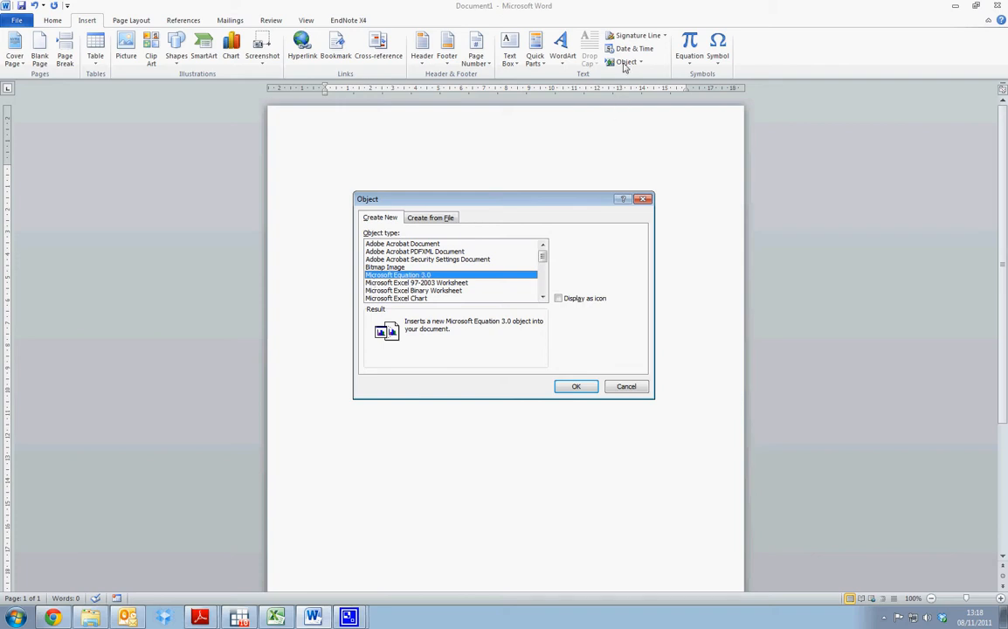
pyautogui.moveTo(538, 384)
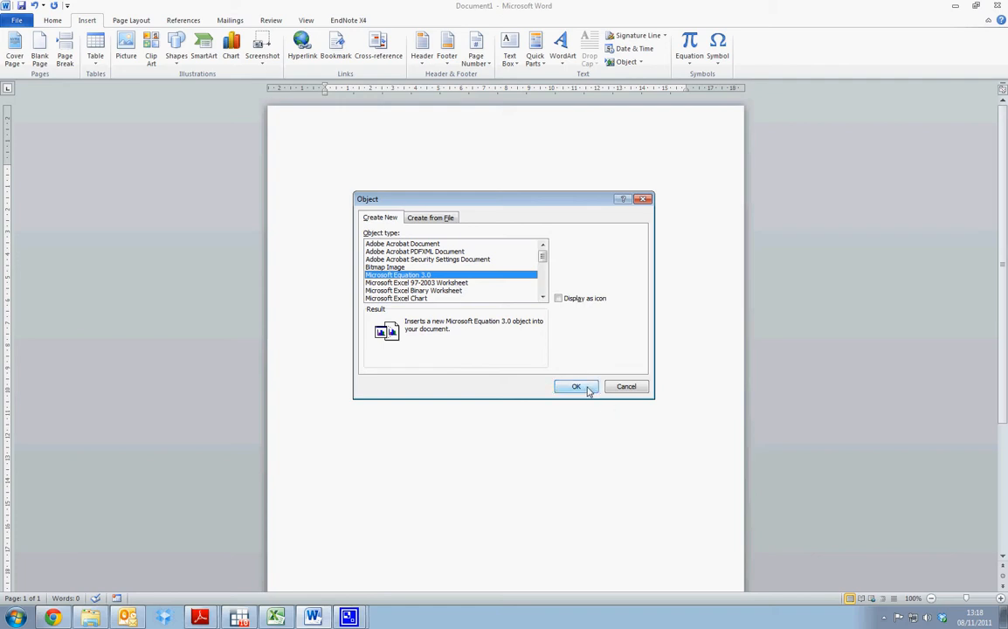
pyautogui.click(577, 386)
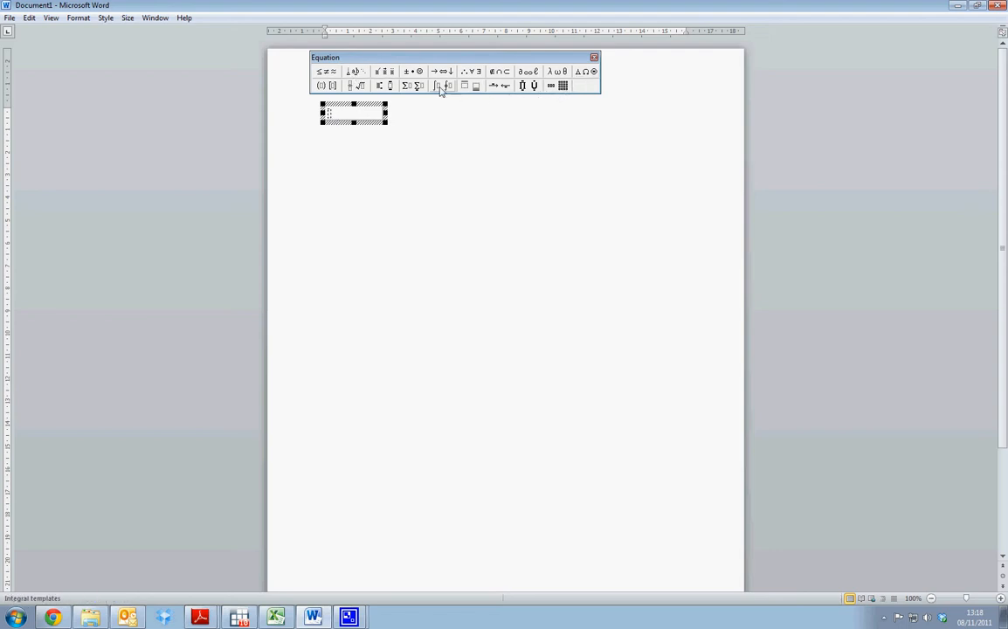
pyautogui.moveTo(332, 84)
pyautogui.write('y')
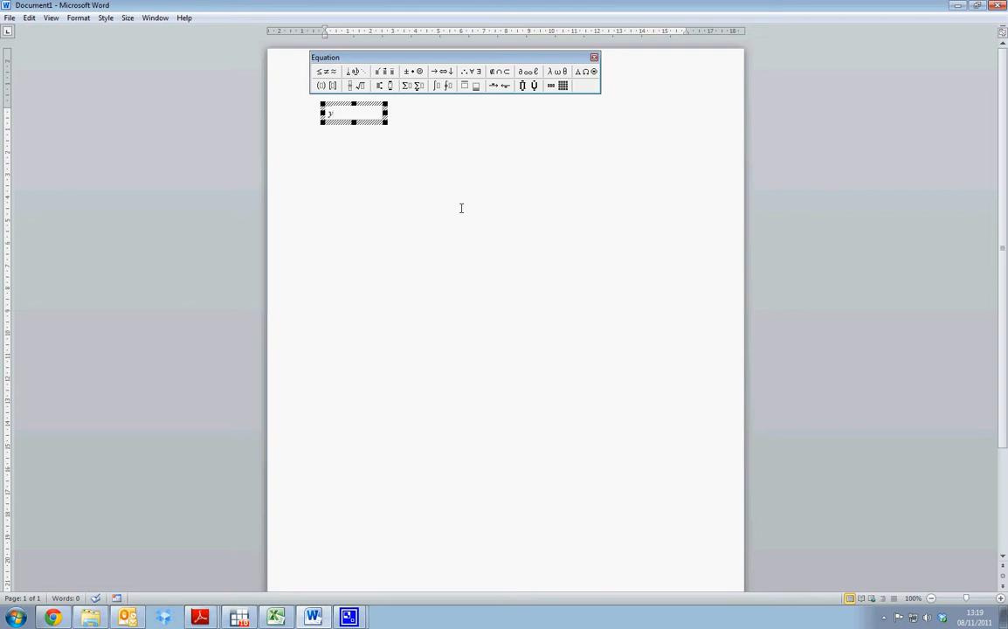
pyautogui.moveTo(393, 130)
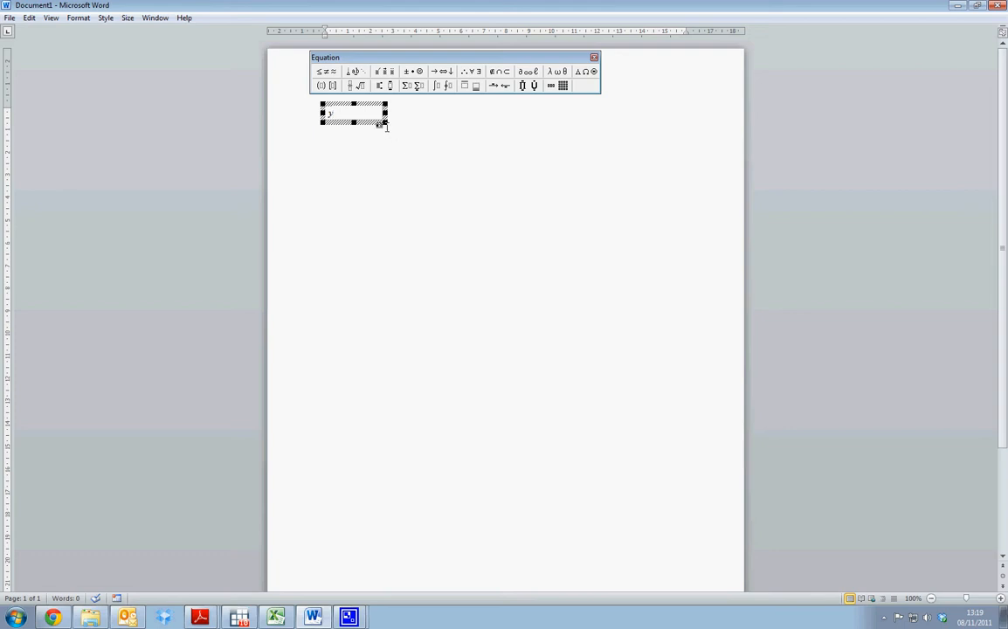
# Enter y= as the first terms of the equation
pyautogui.click(321, 71)
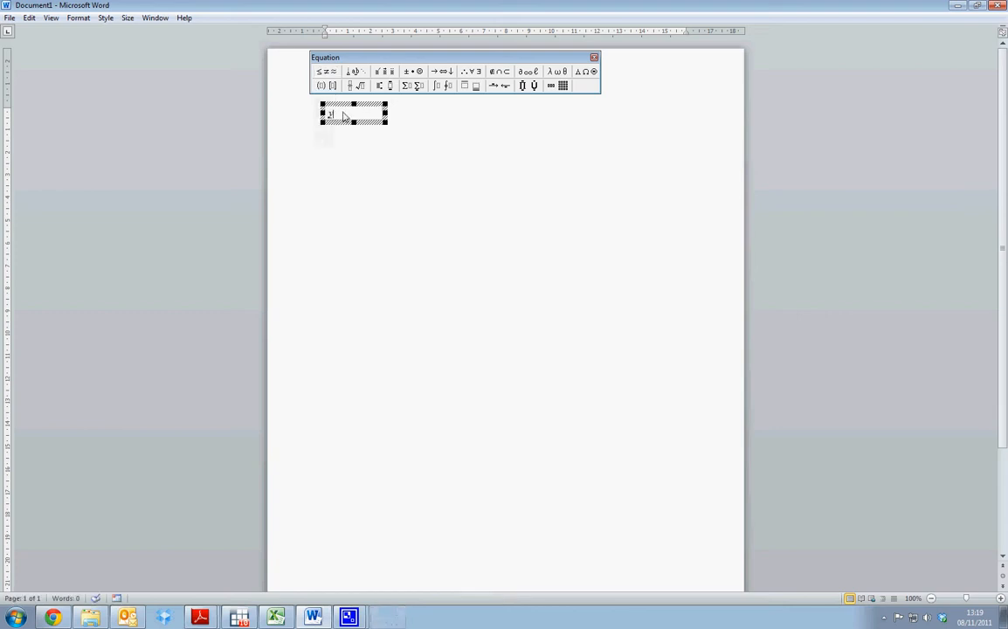
pyautogui.write('y=')
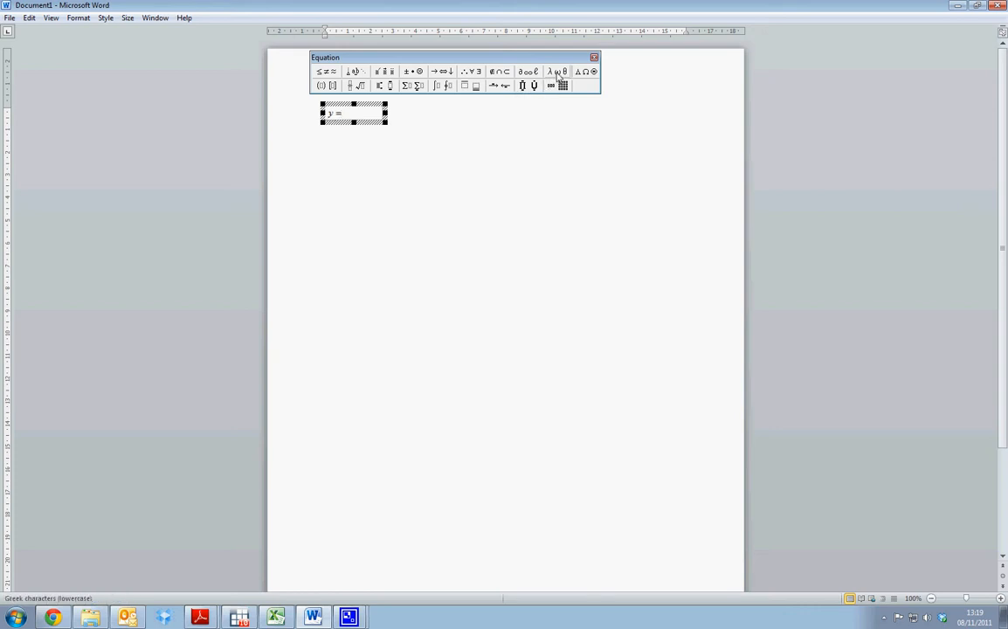
pyautogui.moveTo(563, 84)
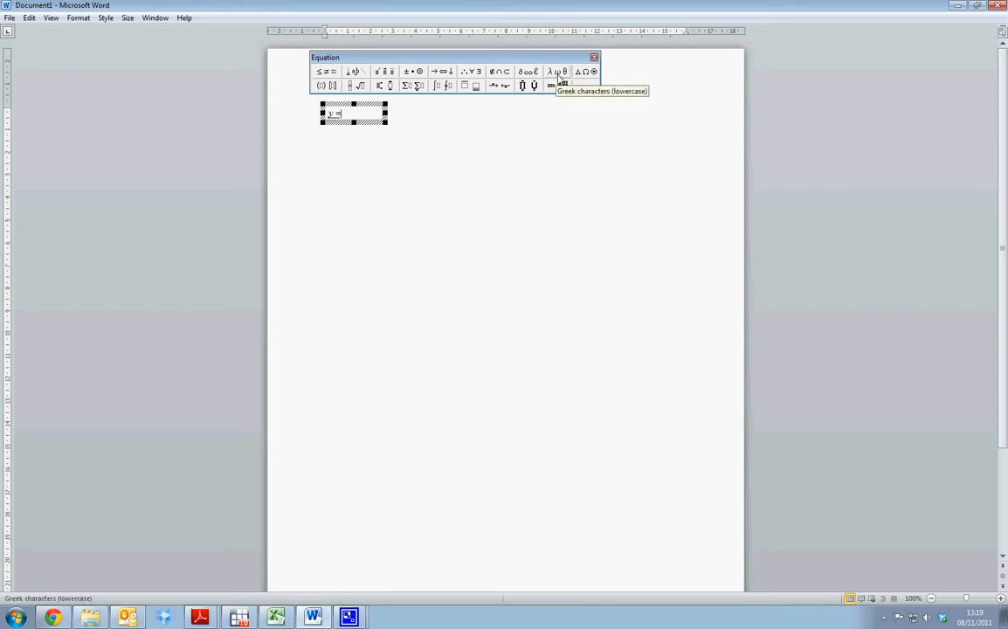
# Add a lowercase Greek β after y = and attach a subscript slot to it
pyautogui.click(556, 71)
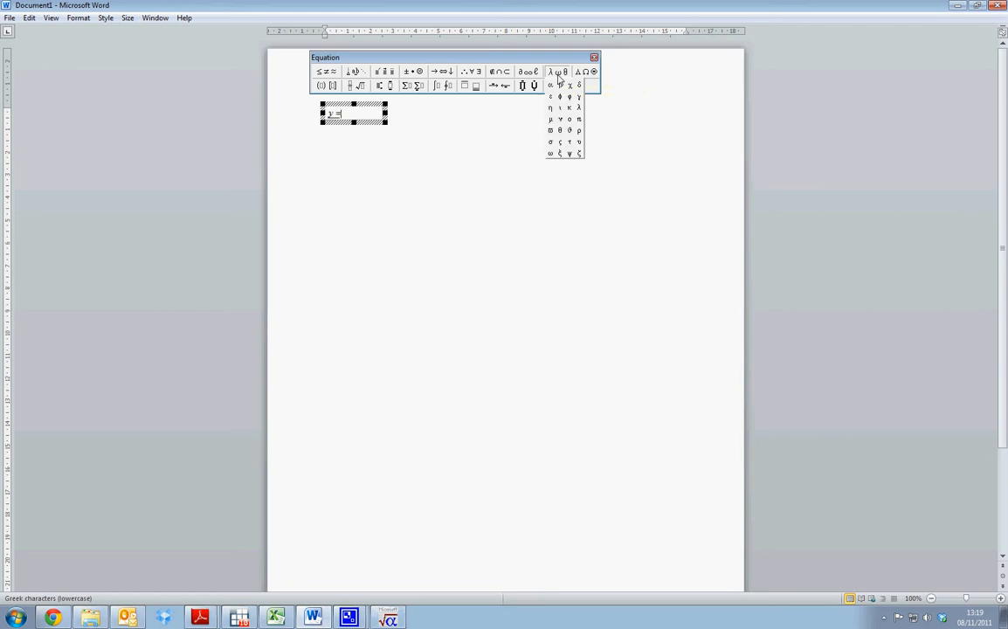
pyautogui.moveTo(550, 109)
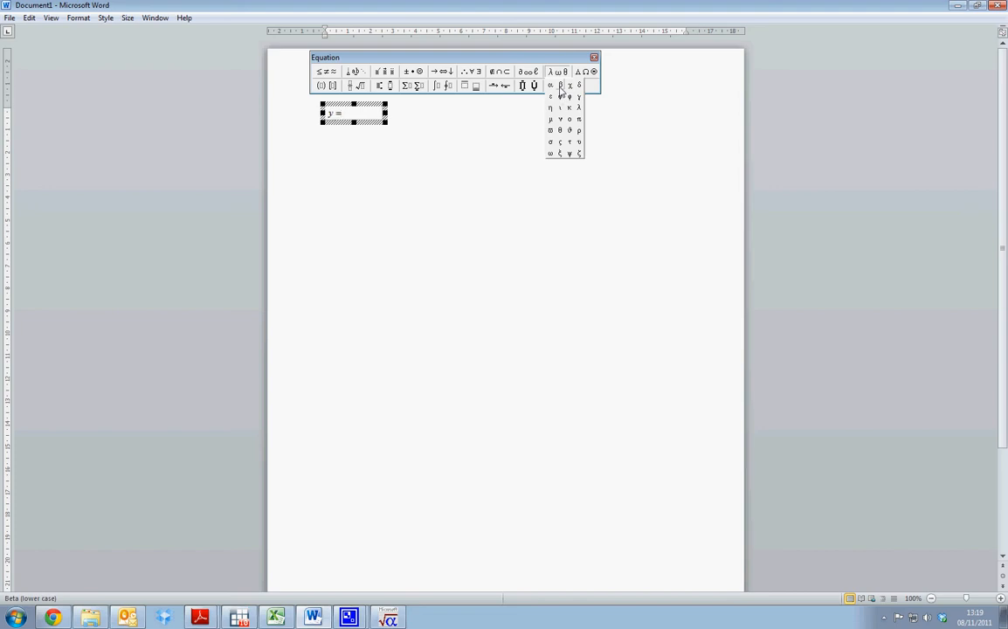
pyautogui.click(559, 84)
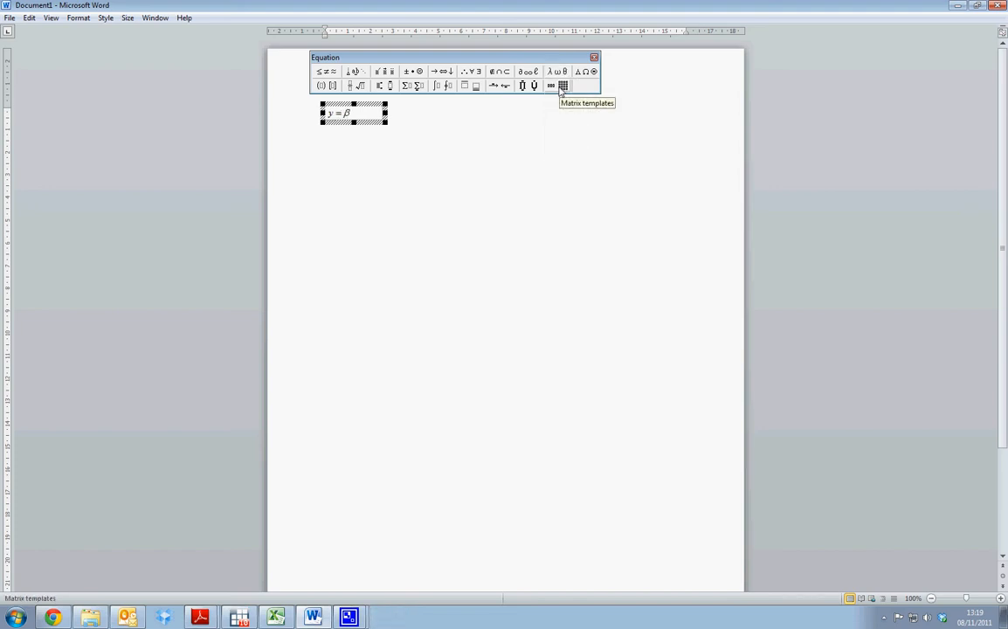
pyautogui.moveTo(389, 86)
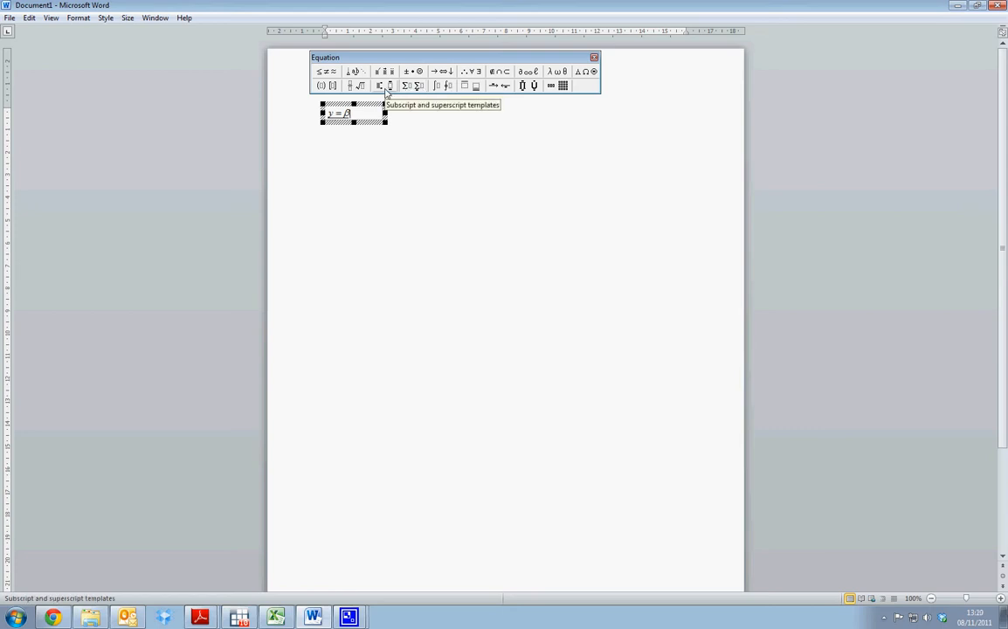
pyautogui.click(384, 84)
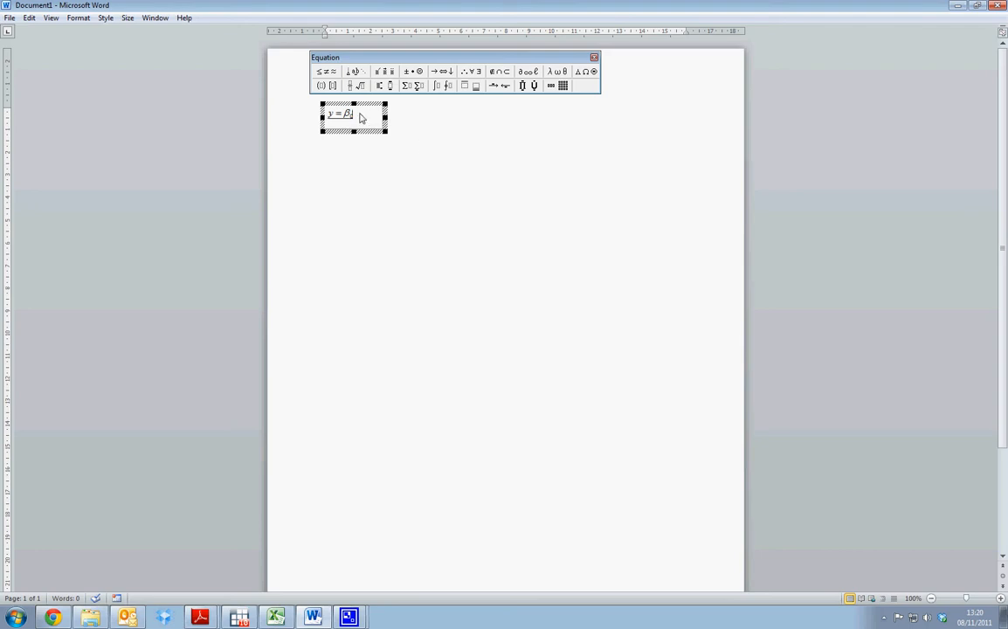
pyautogui.moveTo(376, 138)
pyautogui.write('0')
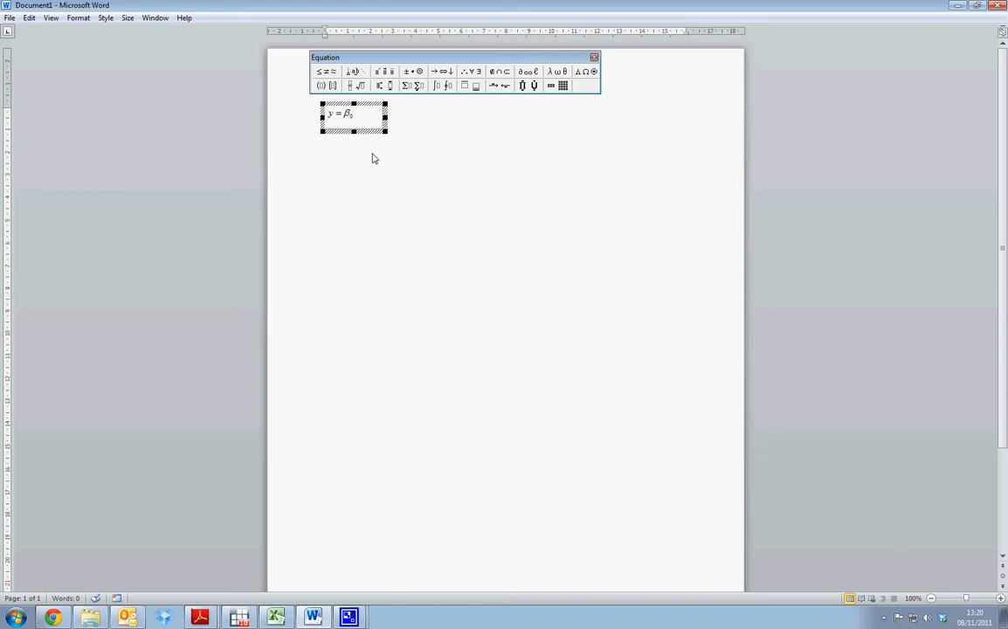
# Add + followed by a second β with a subscript slot, toward y = β0 + β1x
pyautogui.write('+')
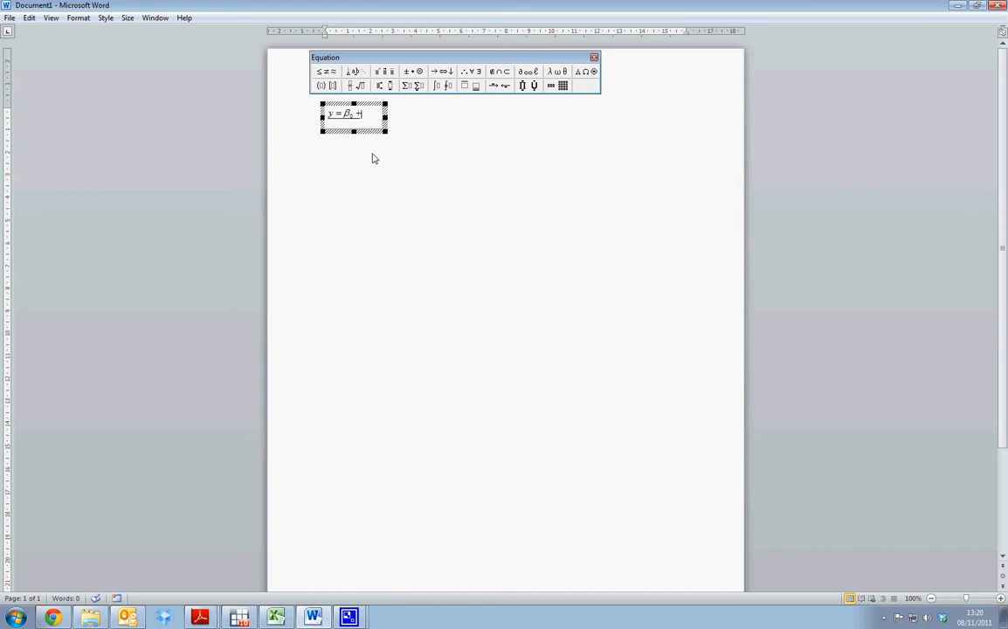
pyautogui.moveTo(479, 117)
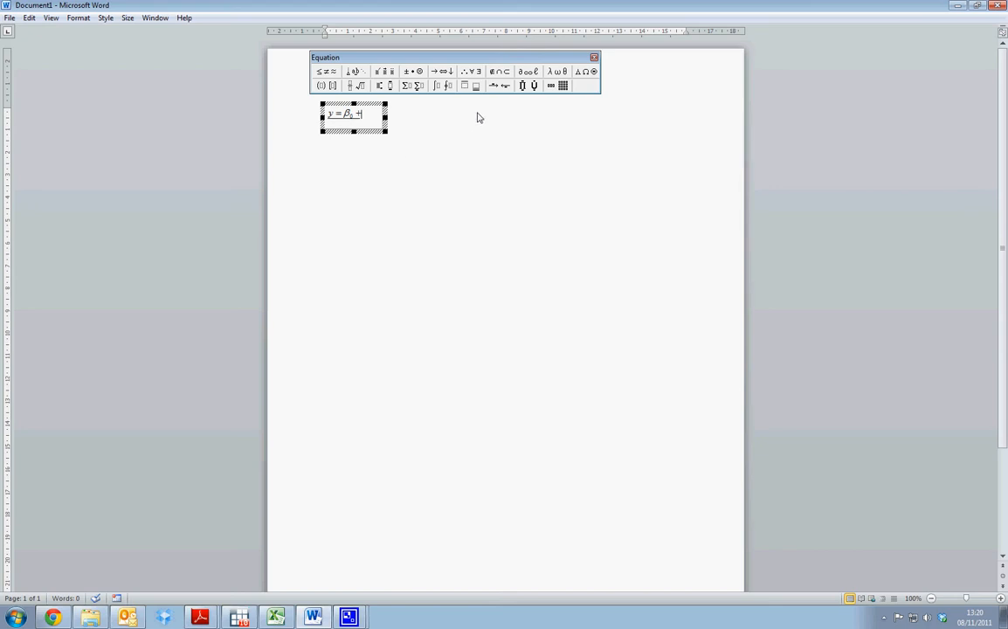
pyautogui.click(552, 70)
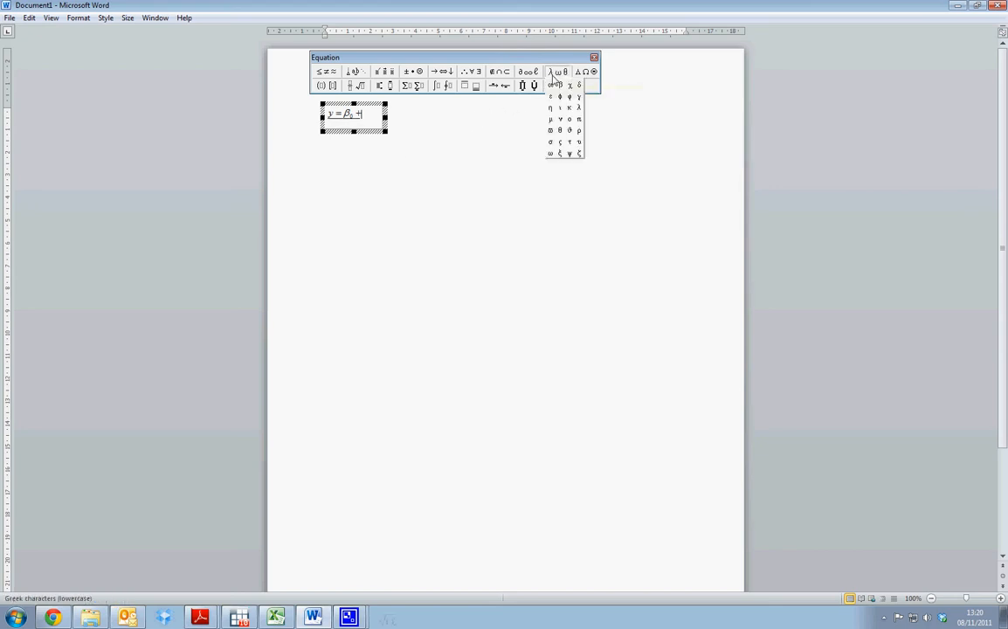
pyautogui.click(560, 84)
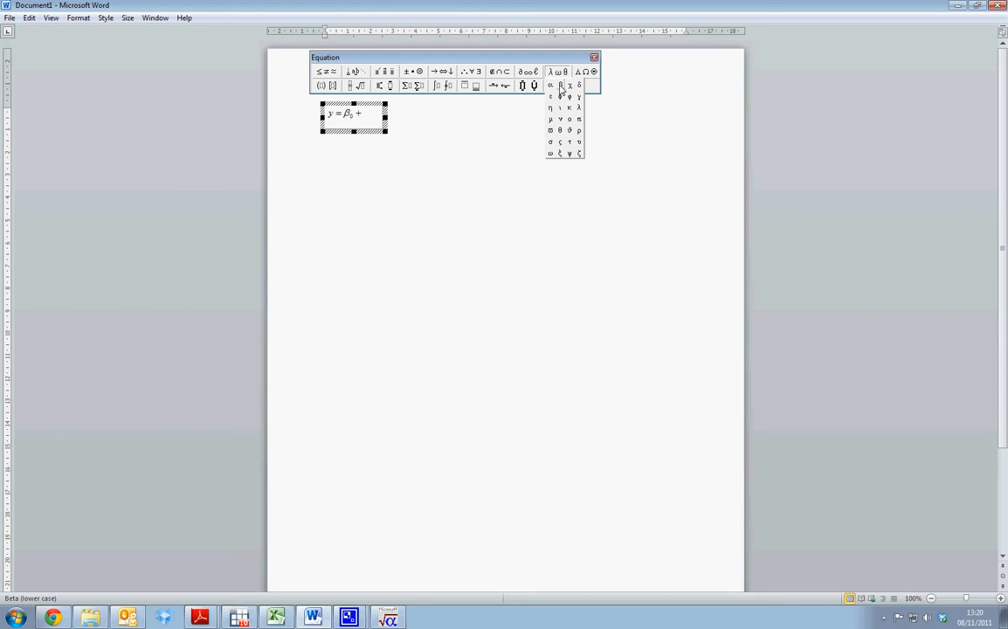
pyautogui.click(570, 96)
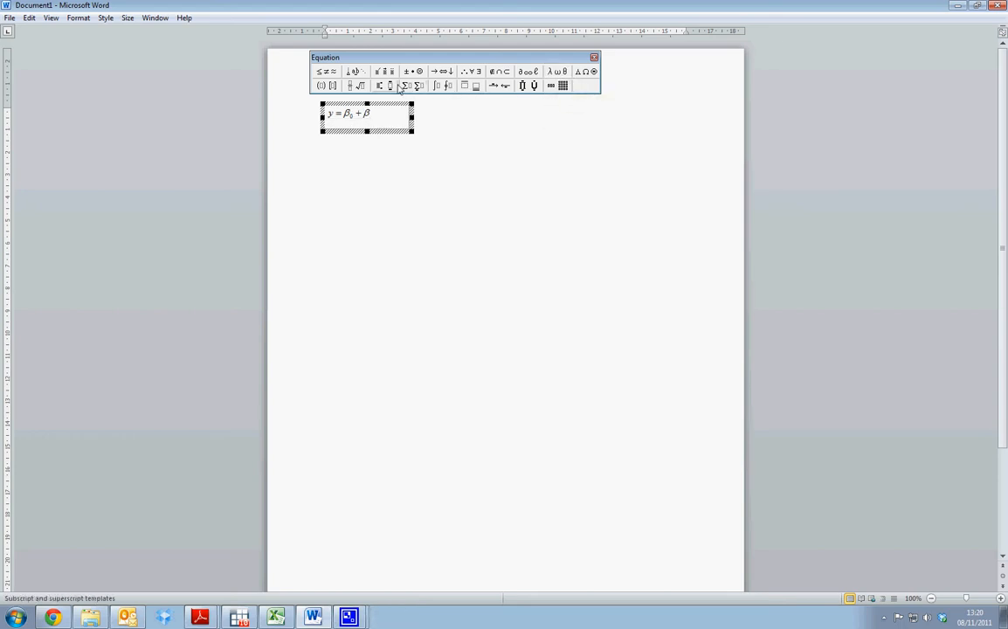
pyautogui.click(388, 84)
pyautogui.write('1x')
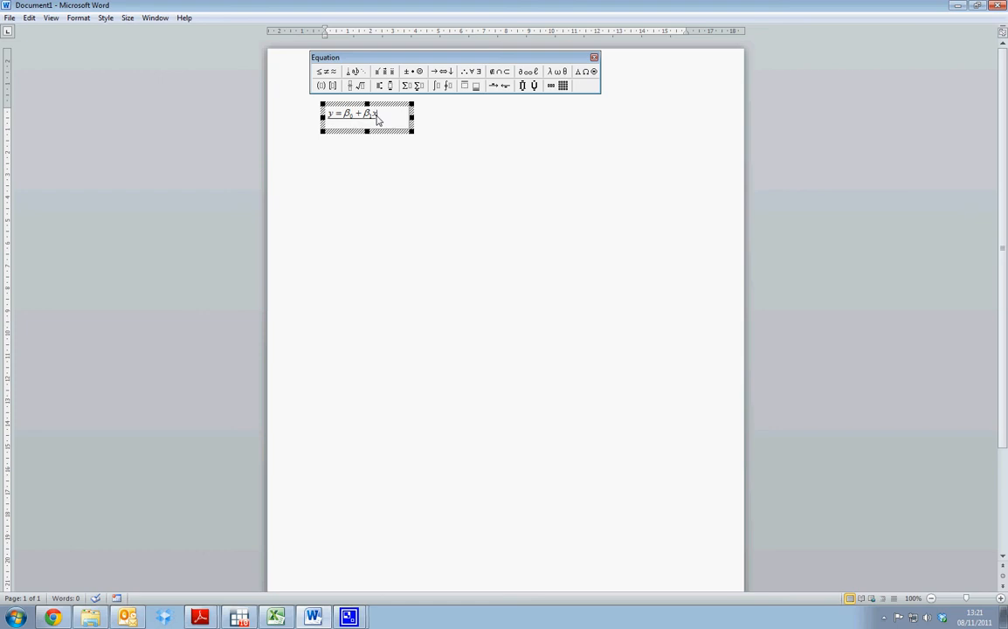
# Add + and a Greek ε so the equation reads y = β0 + β1x + ε
pyautogui.write('+')
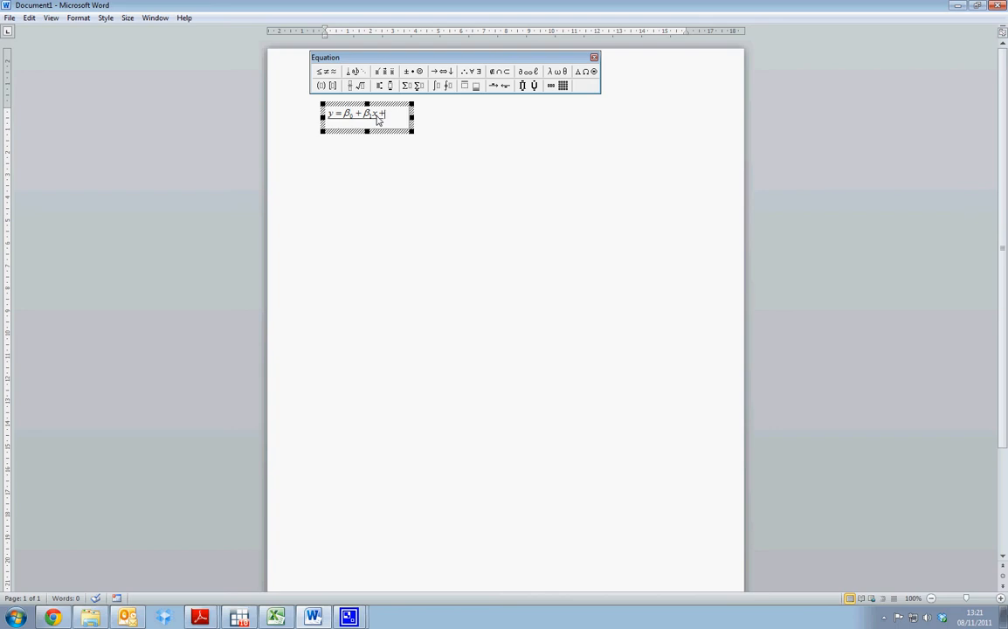
pyautogui.moveTo(559, 72)
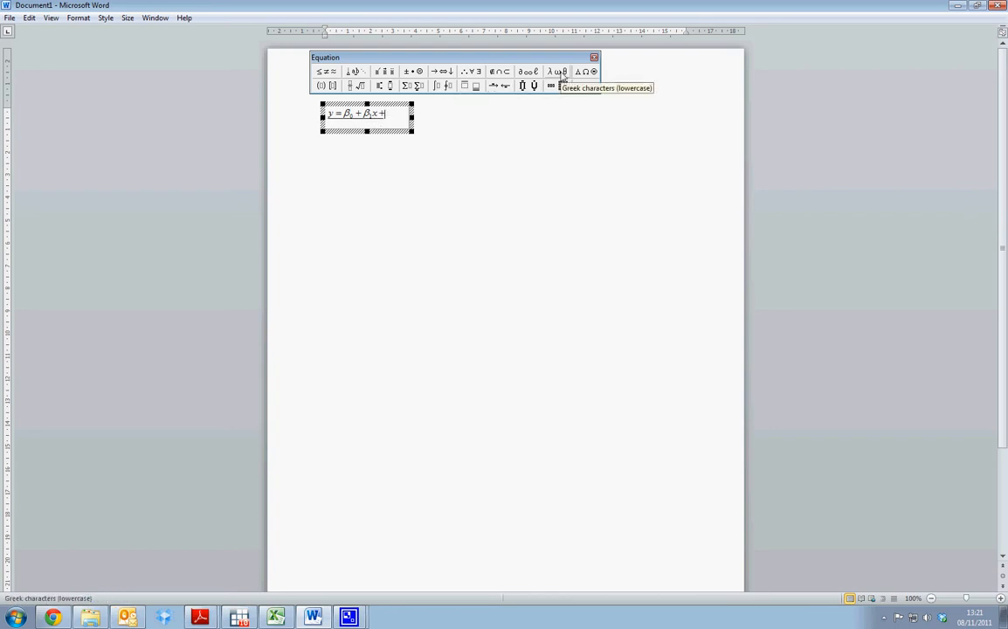
pyautogui.click(555, 72)
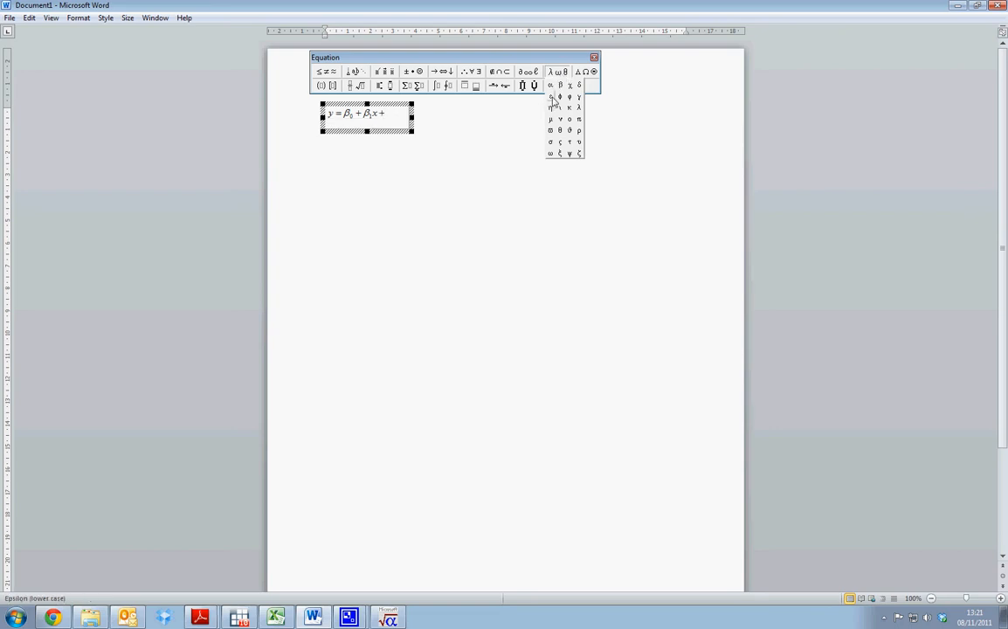
pyautogui.click(549, 96)
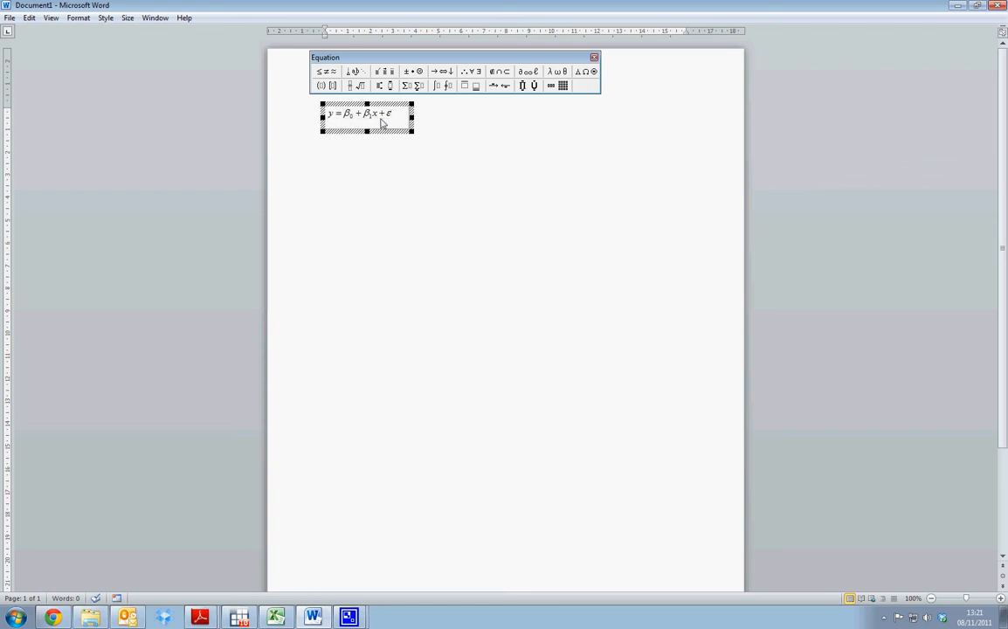
pyautogui.moveTo(405, 128)
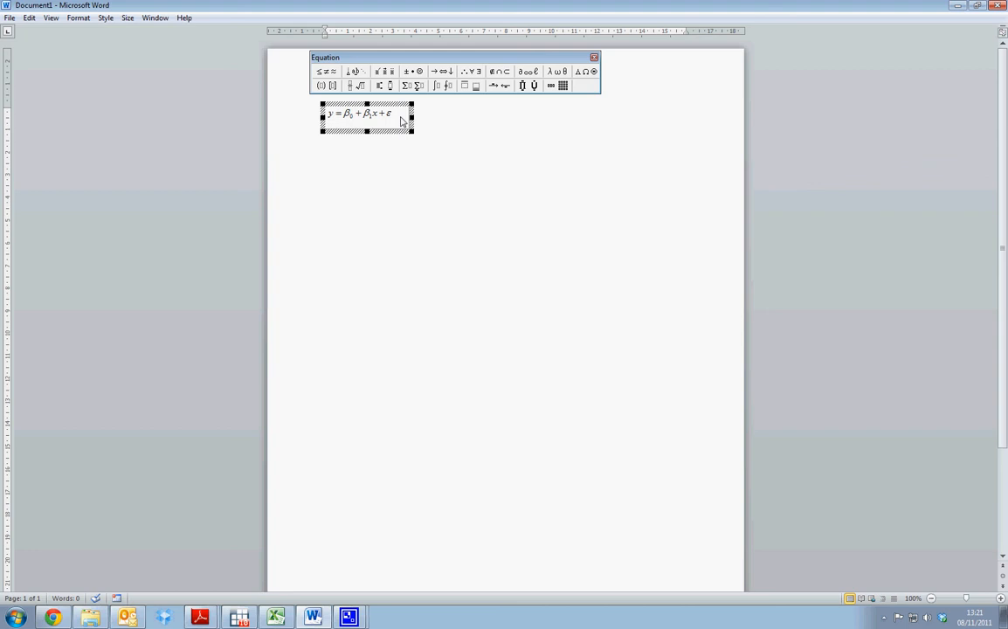
pyautogui.moveTo(550, 125)
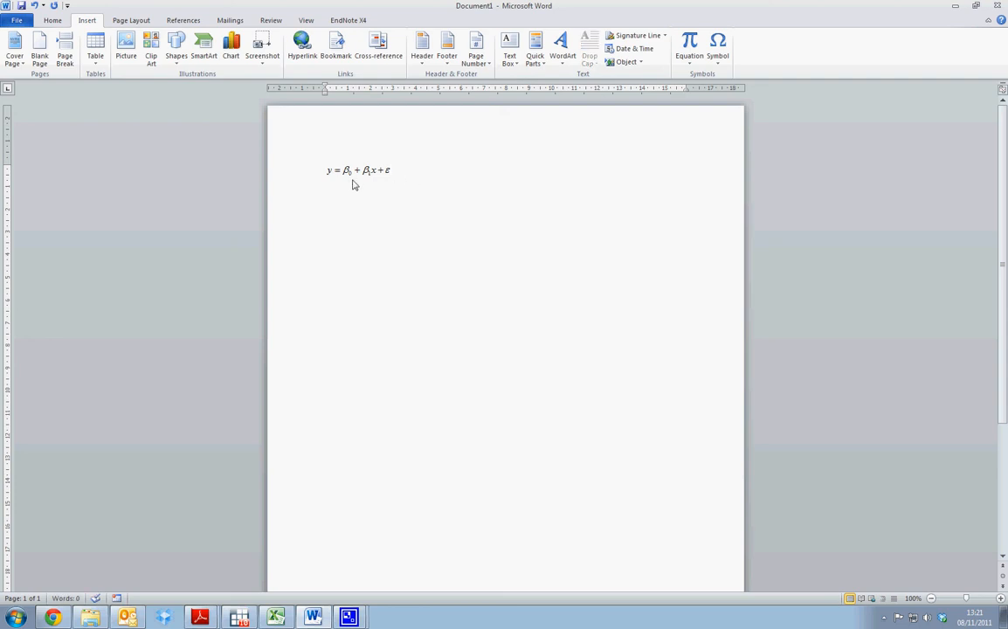
# Insert a second Microsoft Equation 3.0 object on the line below the first equation
pyautogui.click(325, 192)
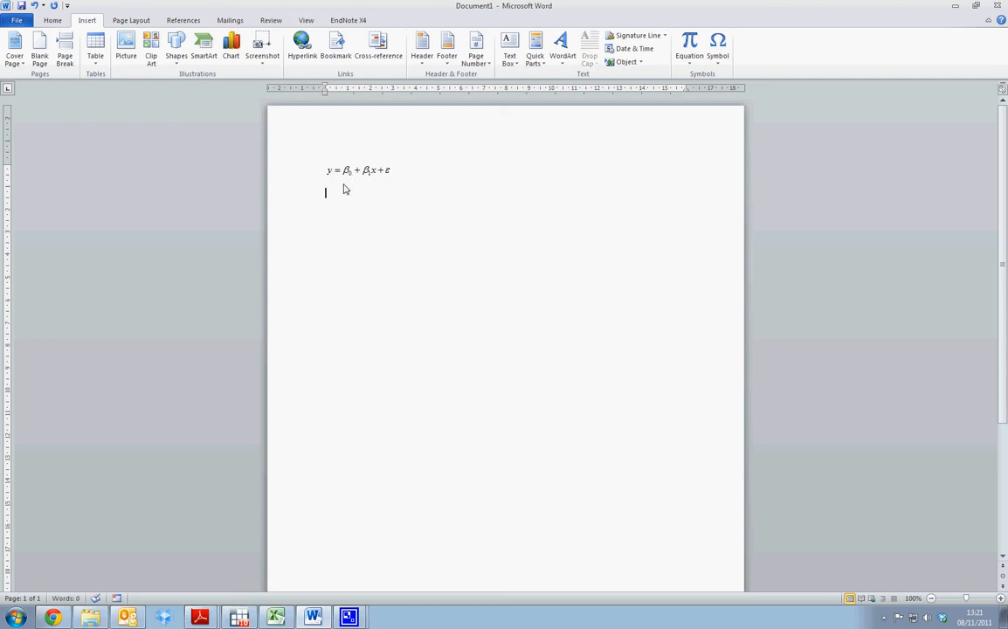
pyautogui.click(626, 63)
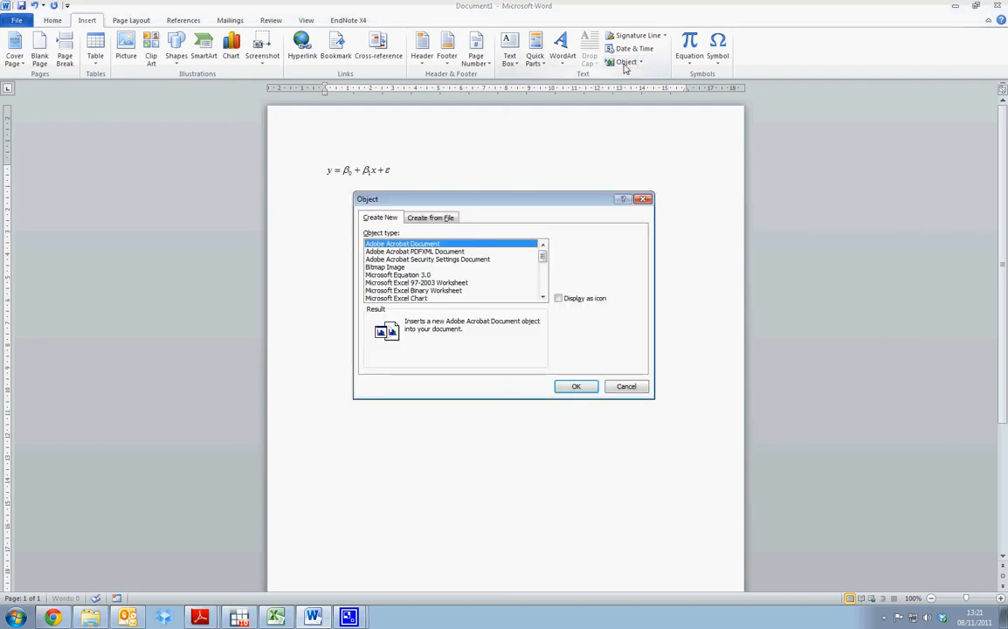
pyautogui.click(398, 274)
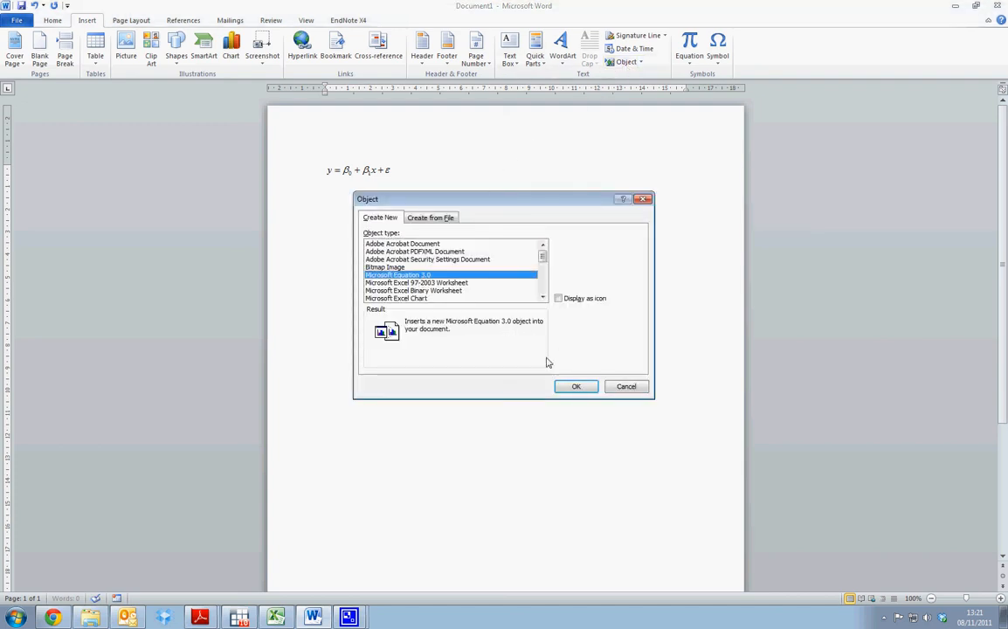
pyautogui.click(576, 386)
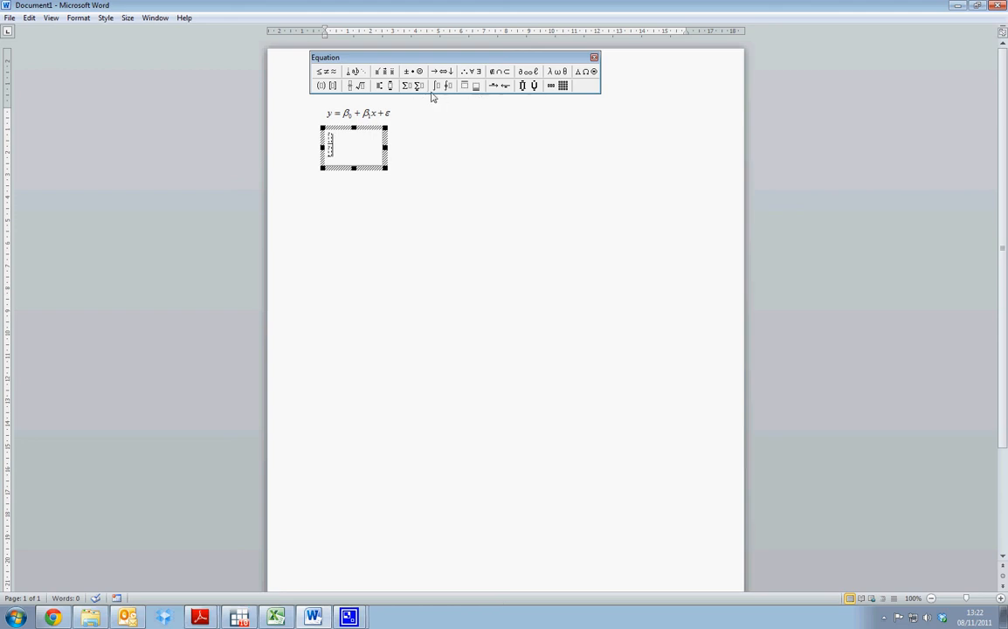
# Add a summation sign with brackets, then an empty multi-row matrix template
pyautogui.click(406, 84)
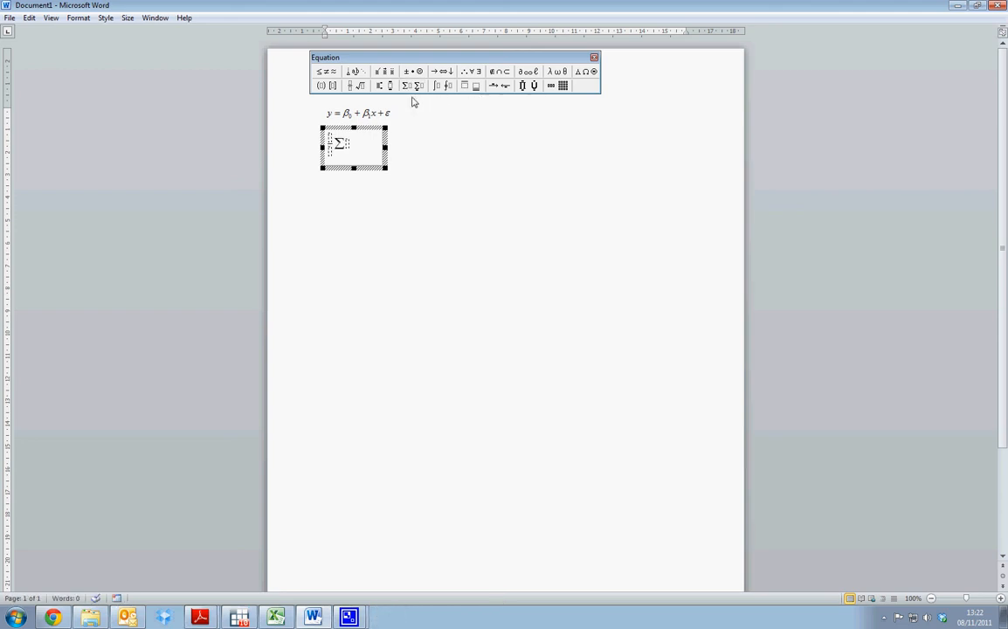
pyautogui.click(320, 84)
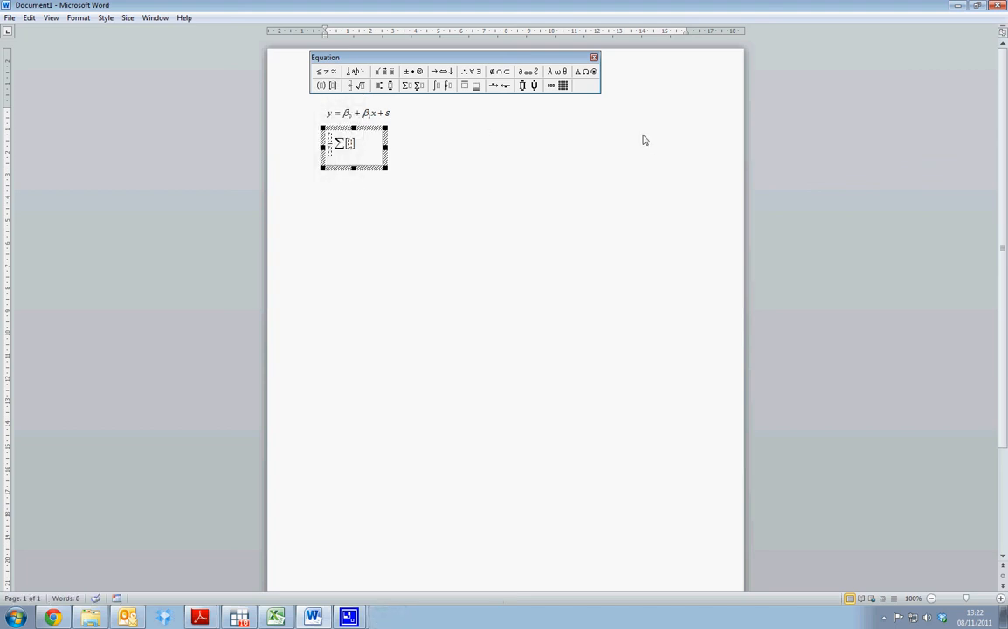
pyautogui.click(563, 83)
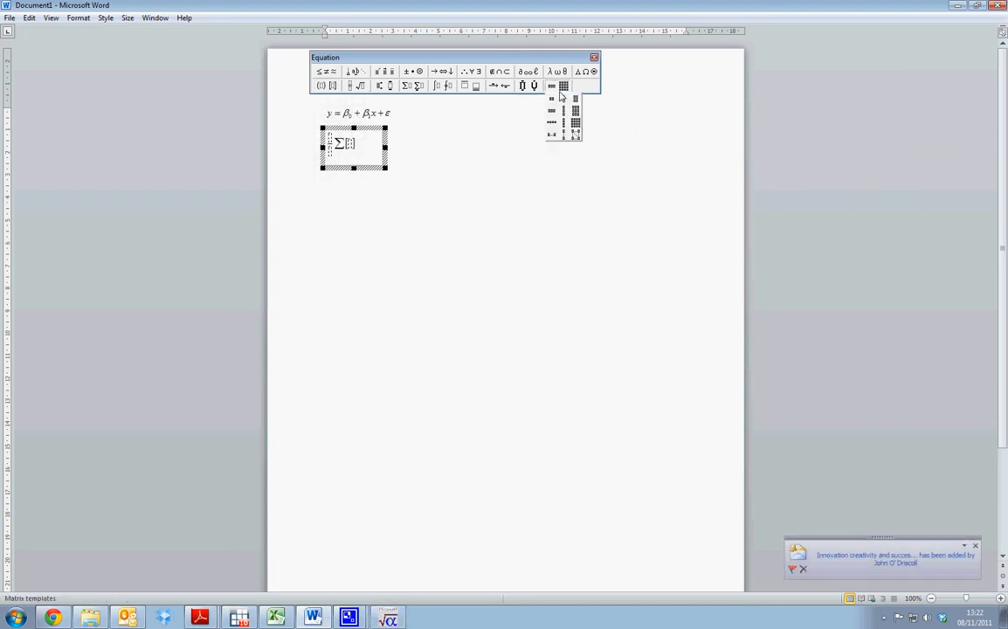
pyautogui.click(576, 123)
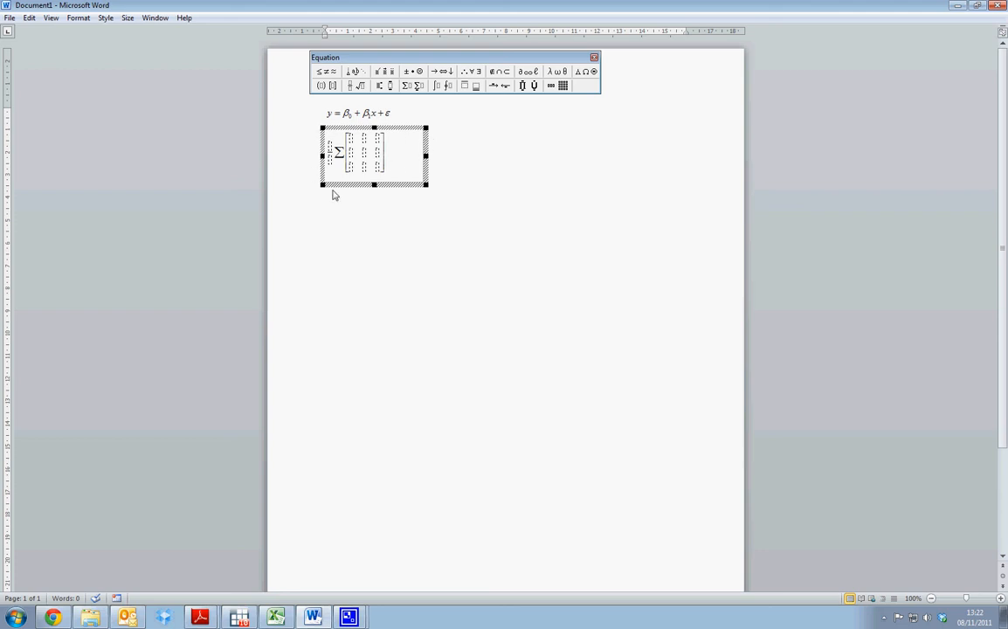
pyautogui.moveTo(468, 170)
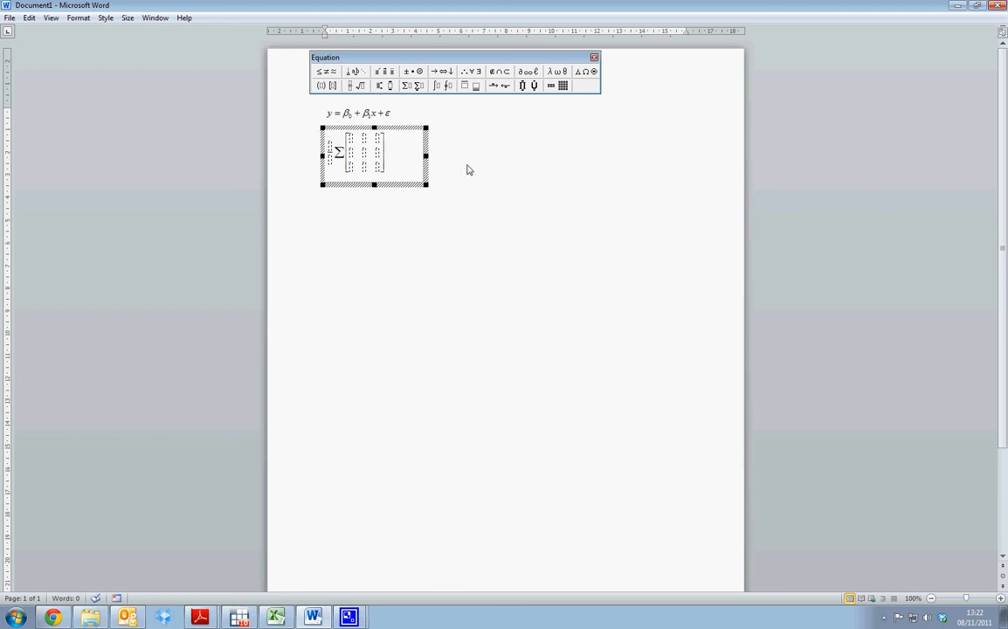